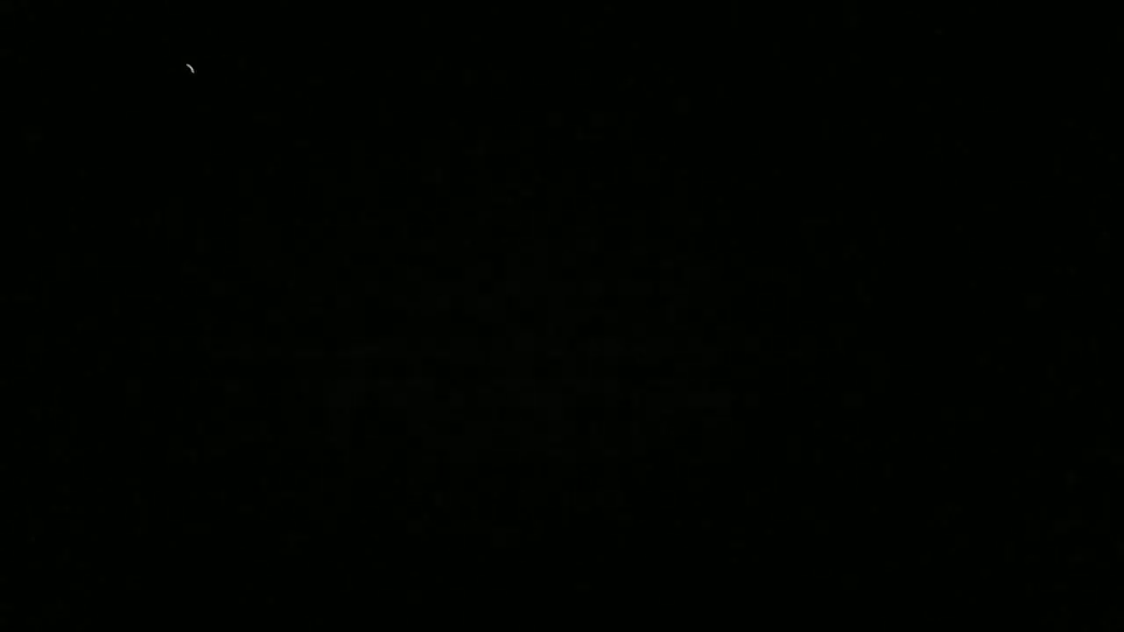
mouse_move(134, 29)
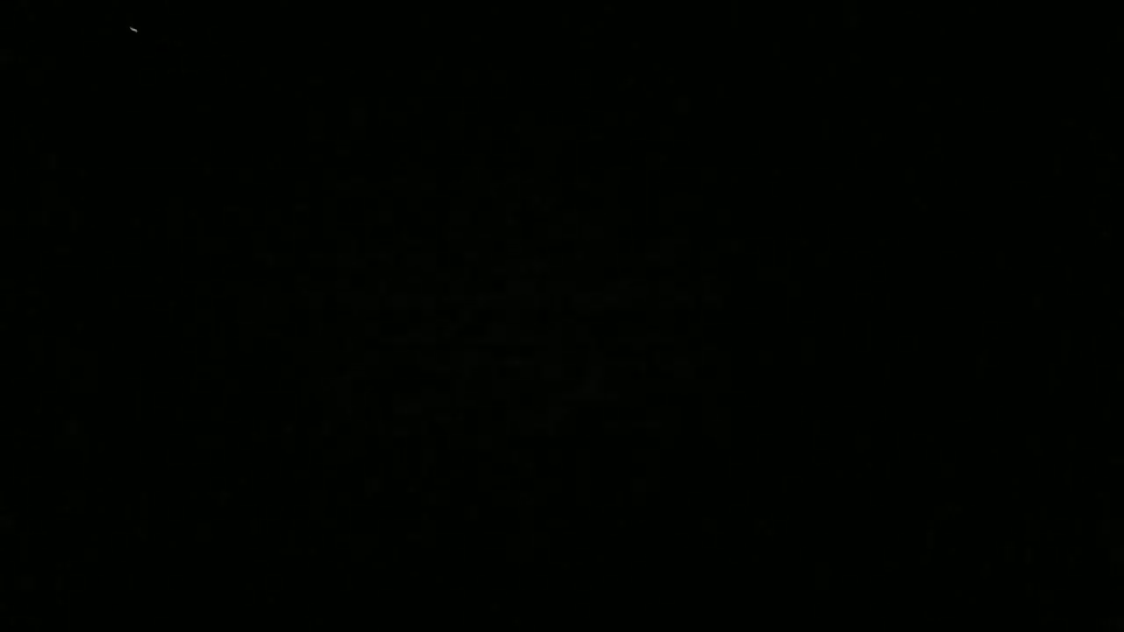